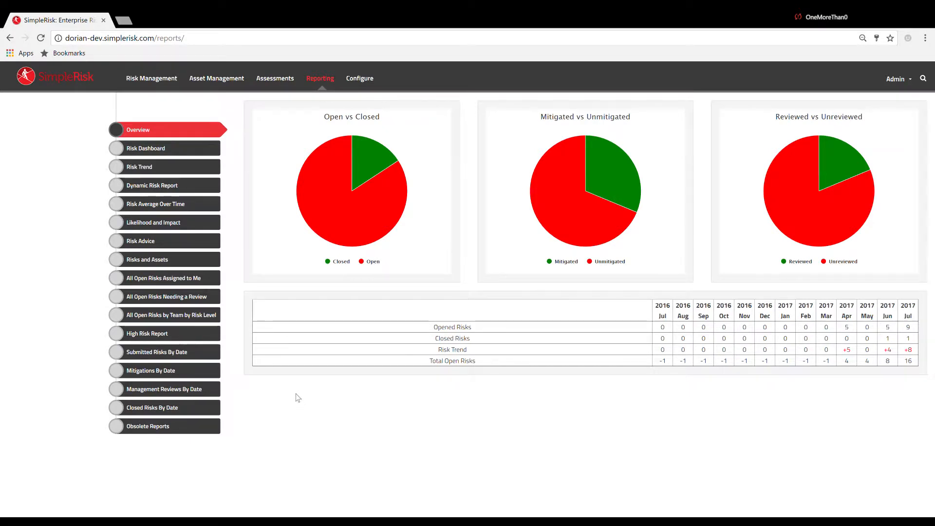
# Step: Switch from the reports overview to Risk Management, landing on the blank Submit Risk form
pyautogui.click(151, 78)
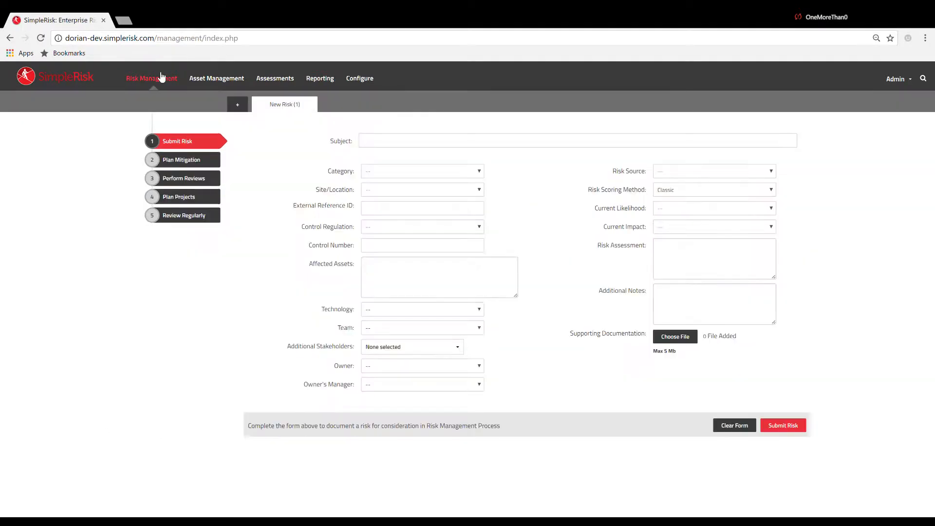
pyautogui.moveTo(182, 159)
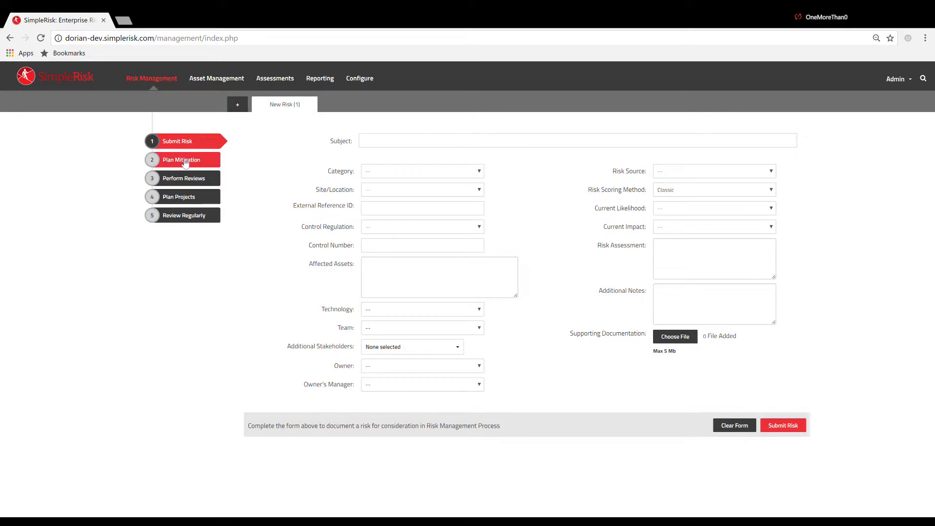
# Step: Show the Plan Mitigation list of submitted risks awaiting mitigation planning
pyautogui.click(182, 158)
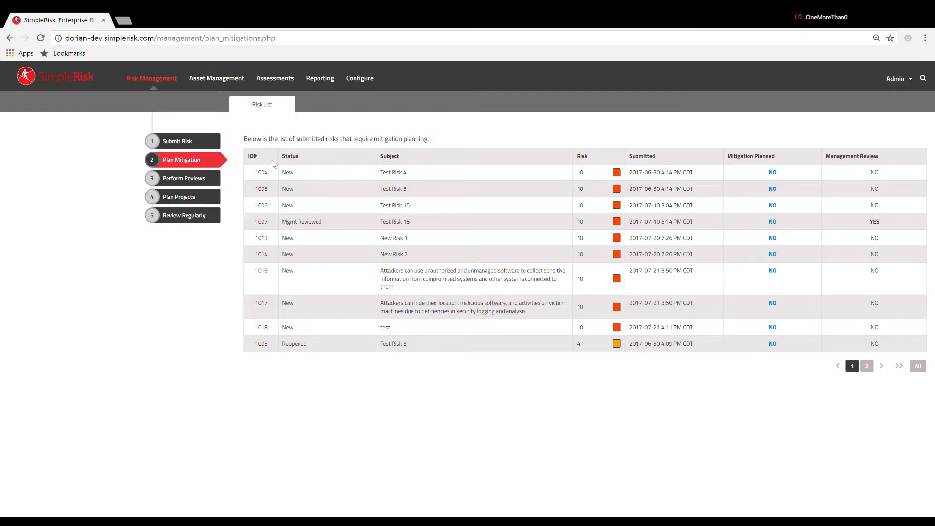
pyautogui.moveTo(574, 158)
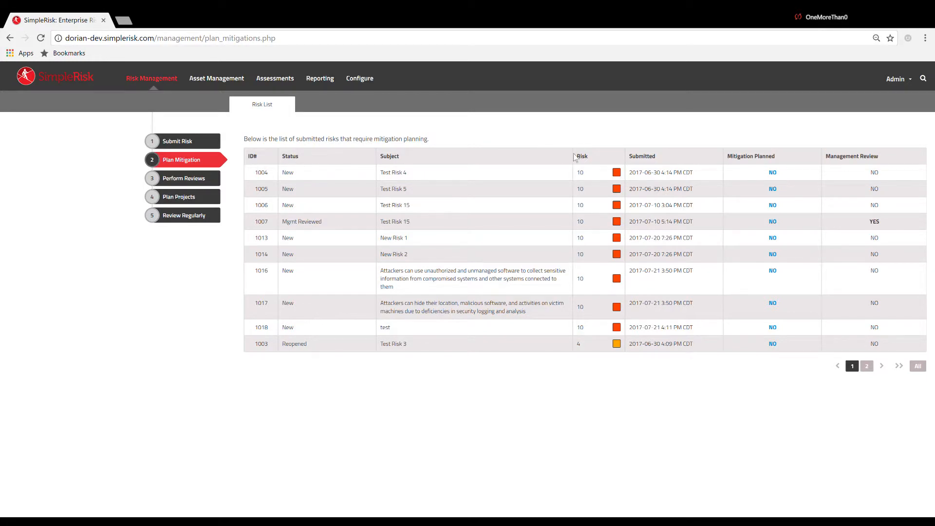
pyautogui.moveTo(660, 157)
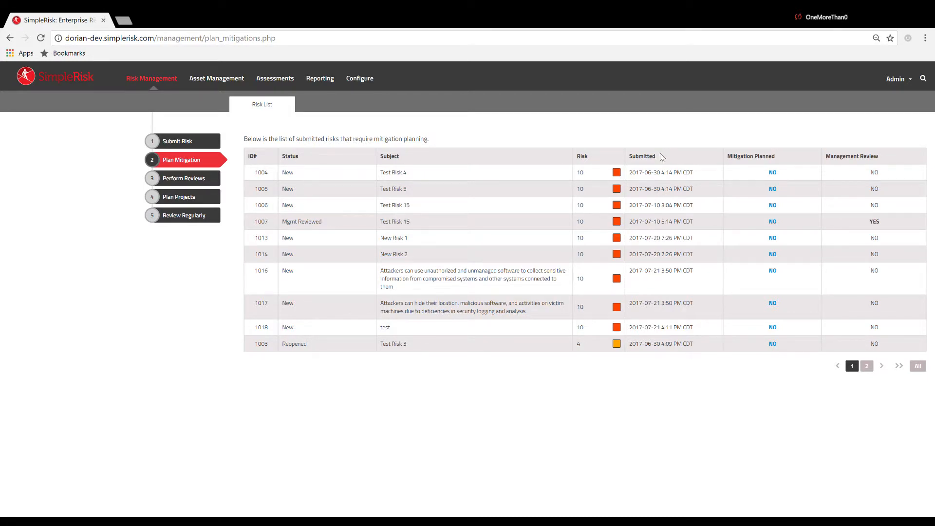
pyautogui.moveTo(668, 161)
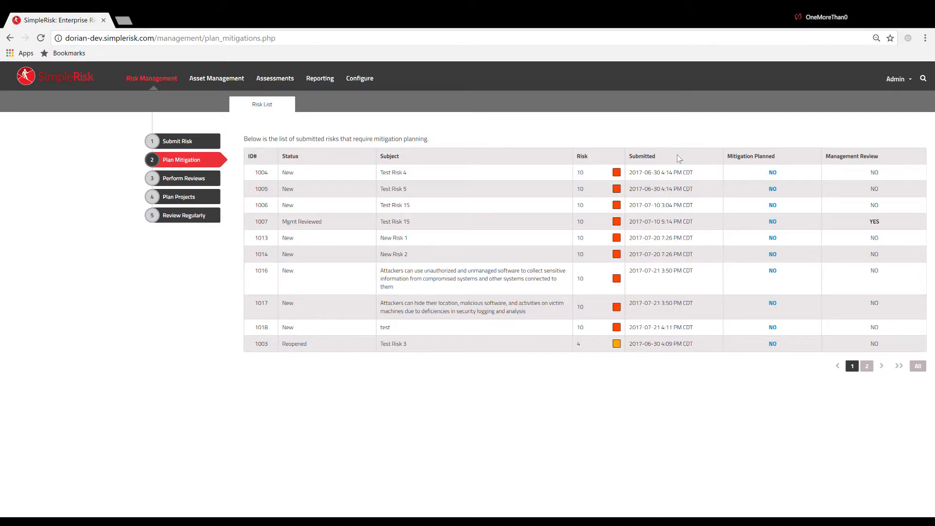
pyautogui.moveTo(791, 282)
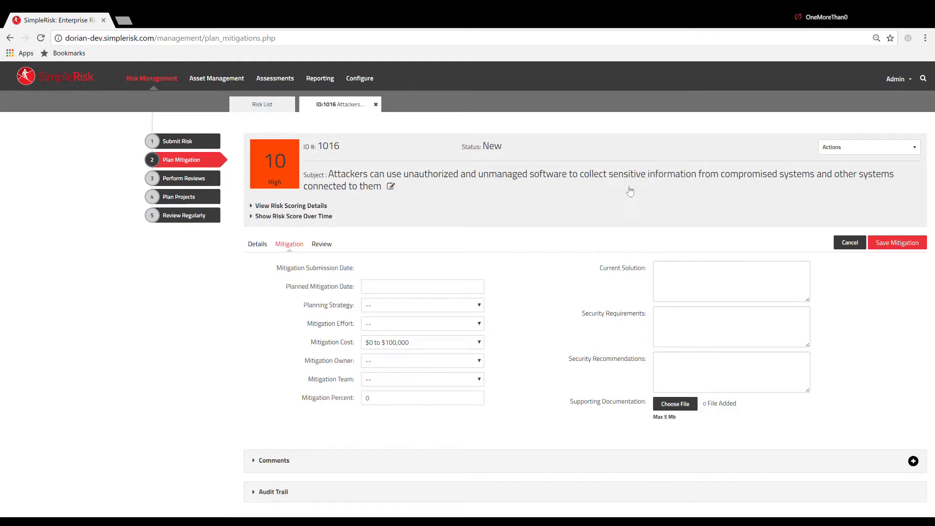
pyautogui.moveTo(507, 190)
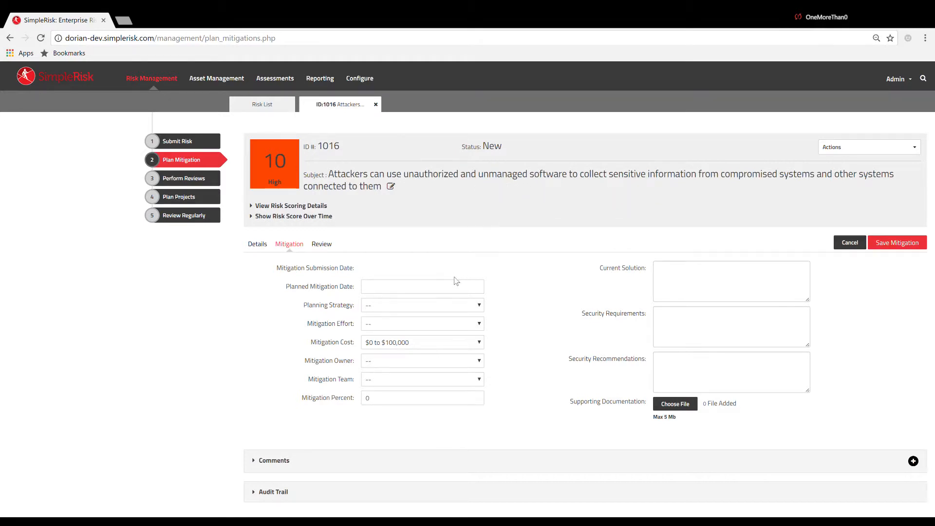
pyautogui.moveTo(450, 317)
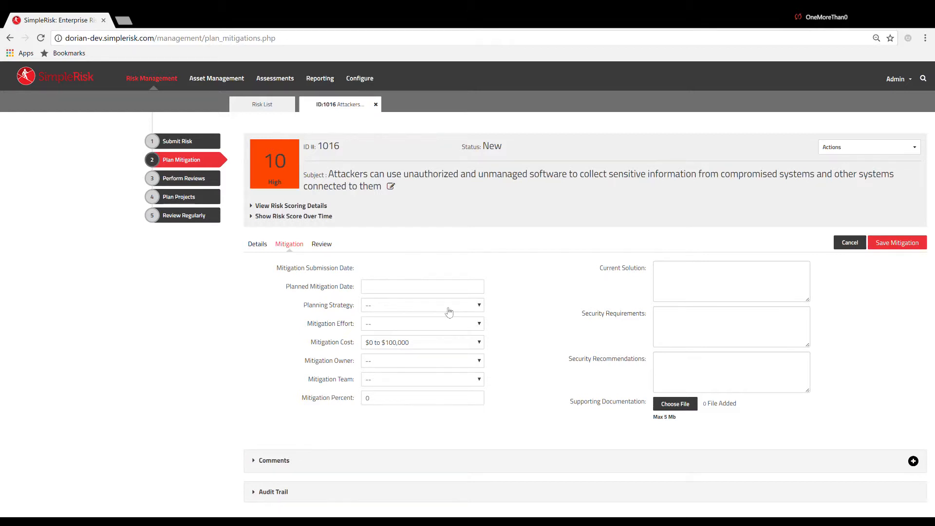
pyautogui.moveTo(482, 312)
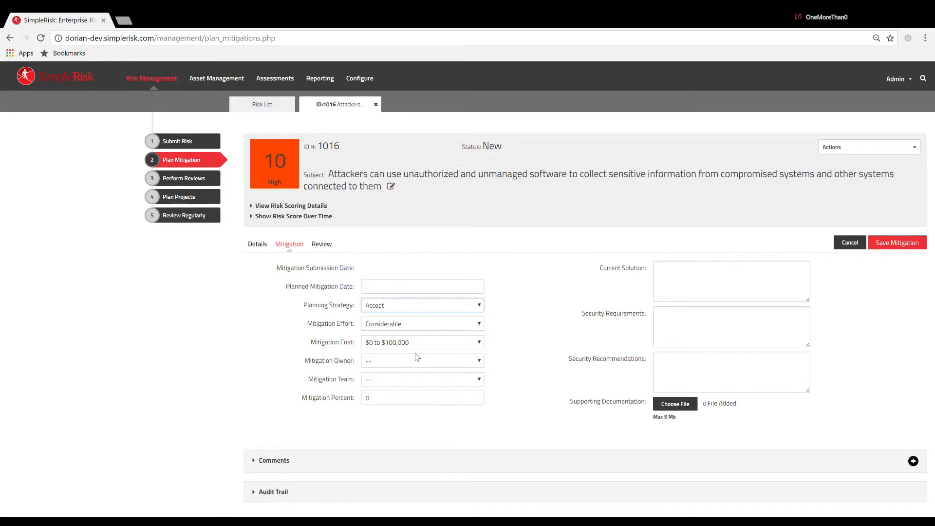
# Step: Make Admin the mitigation owner for risk 1016, alongside strategy Accept and effort Considerable
pyautogui.click(421, 361)
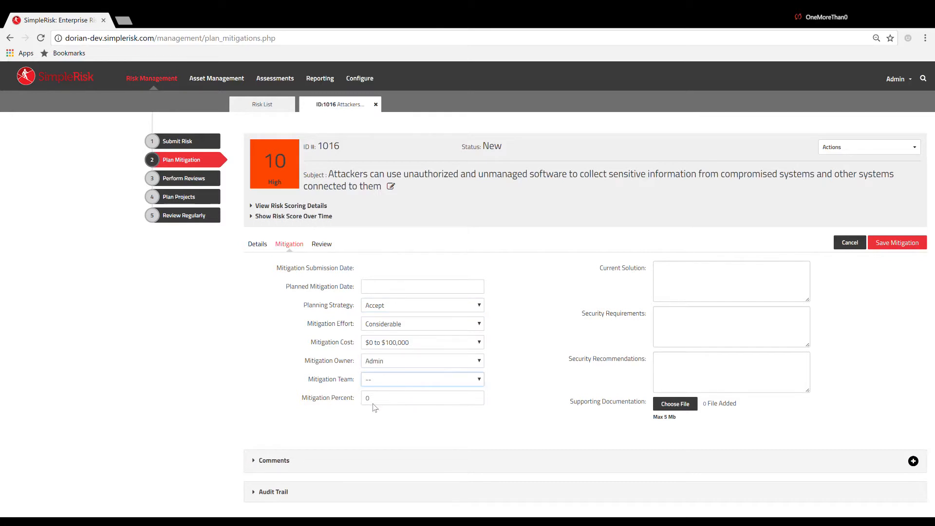
# Step: Go to Configure and the Add and Remove Values page where teams are managed
pyautogui.click(359, 76)
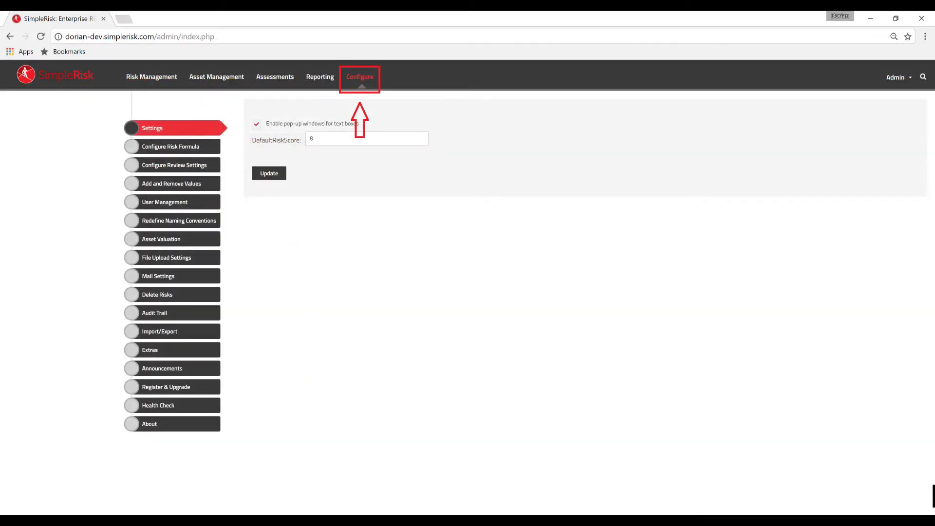
pyautogui.click(171, 183)
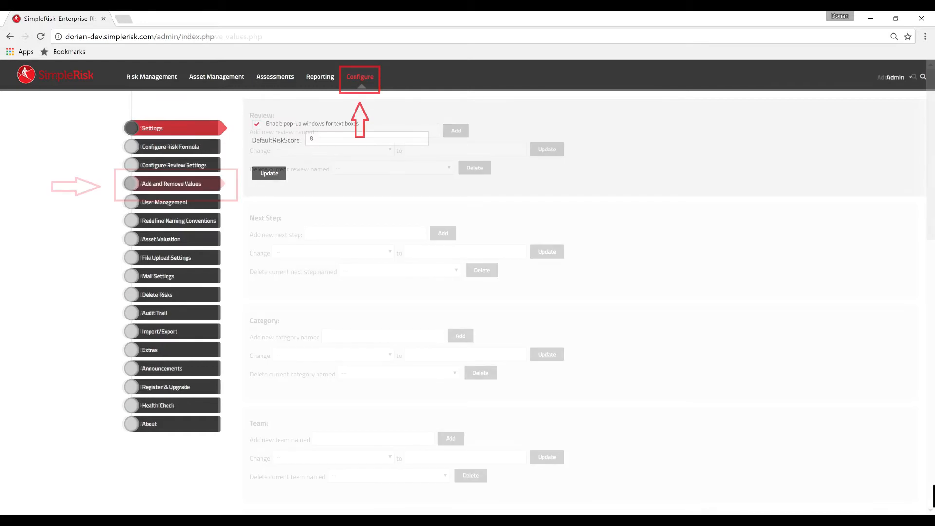
pyautogui.click(171, 183)
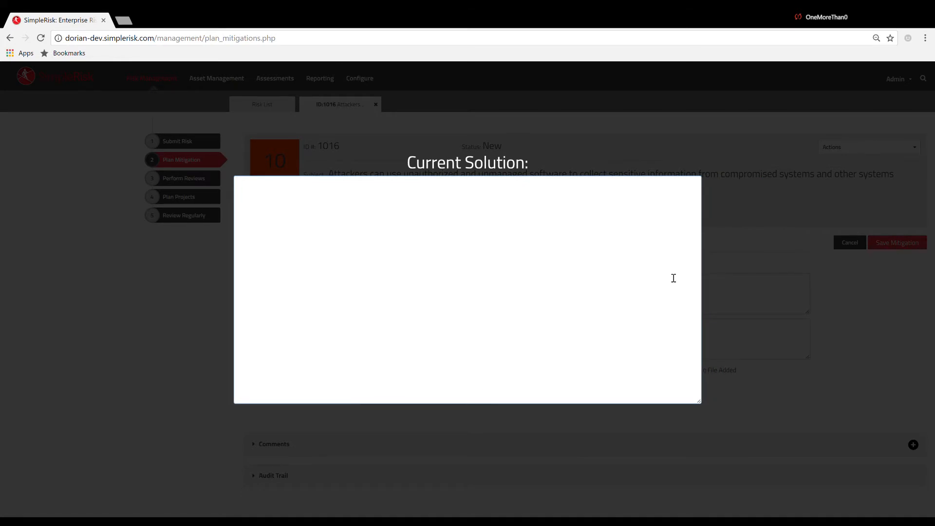
# Step: Enter current solution 'Mitigate Risk' with team Collaboration and save risk 1016's mitigation
pyautogui.write('Mitigate Risk')
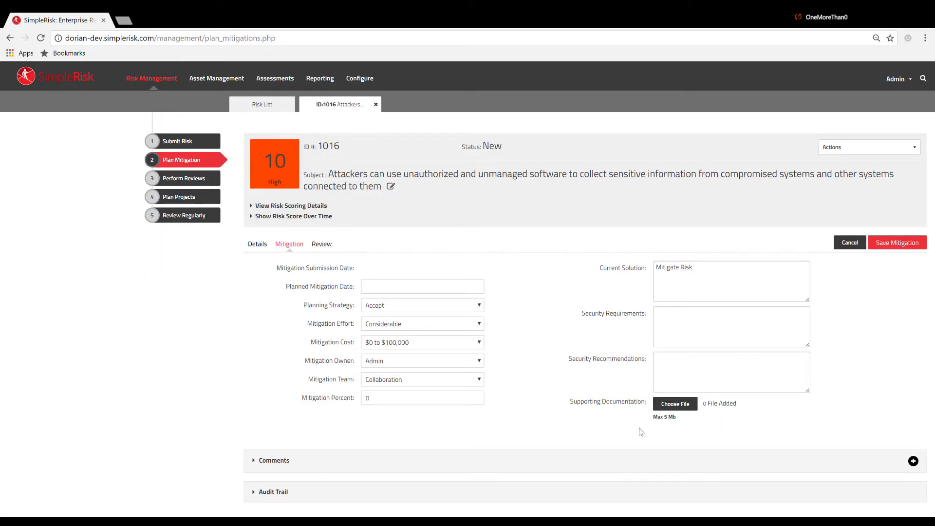
pyautogui.moveTo(699, 432)
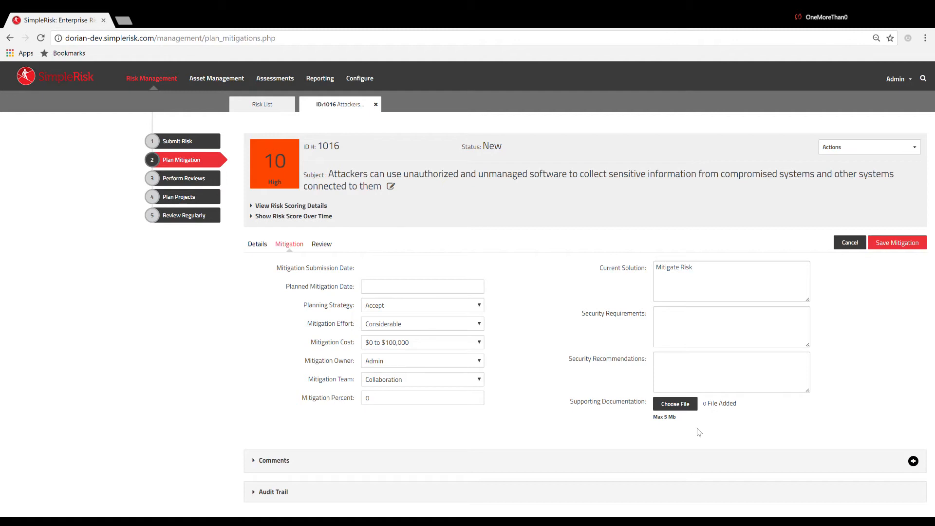
pyautogui.moveTo(761, 432)
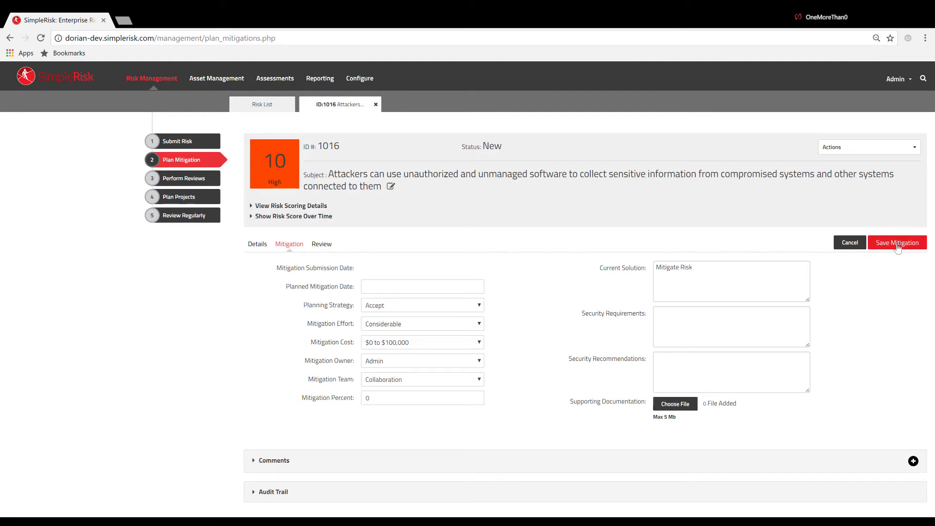
pyautogui.click(897, 242)
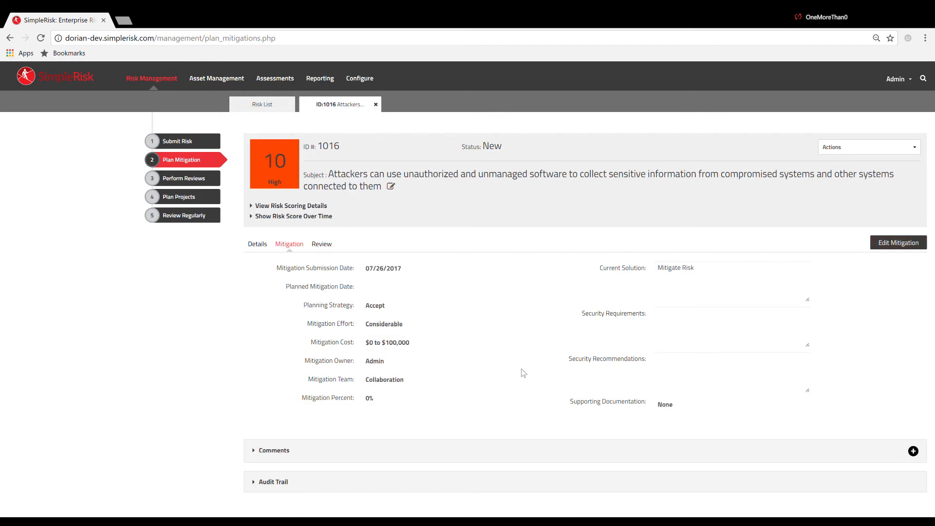
pyautogui.moveTo(396, 373)
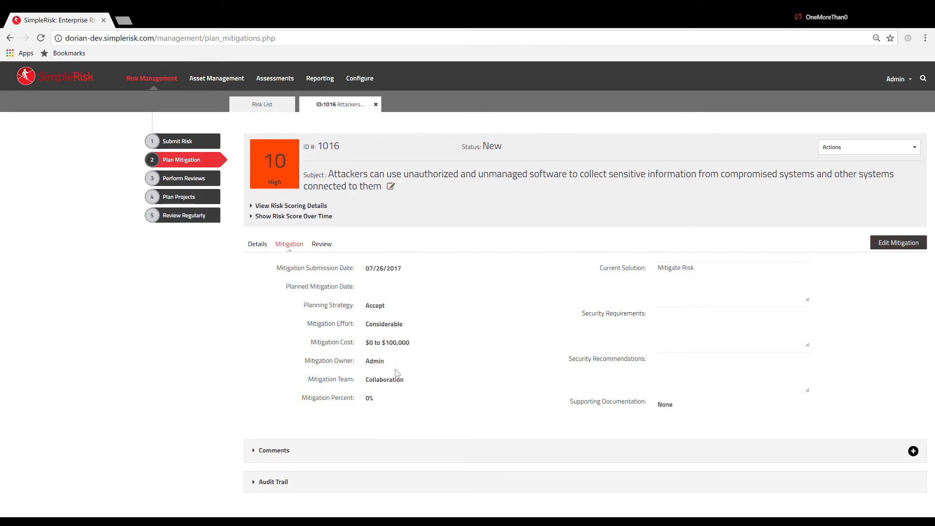